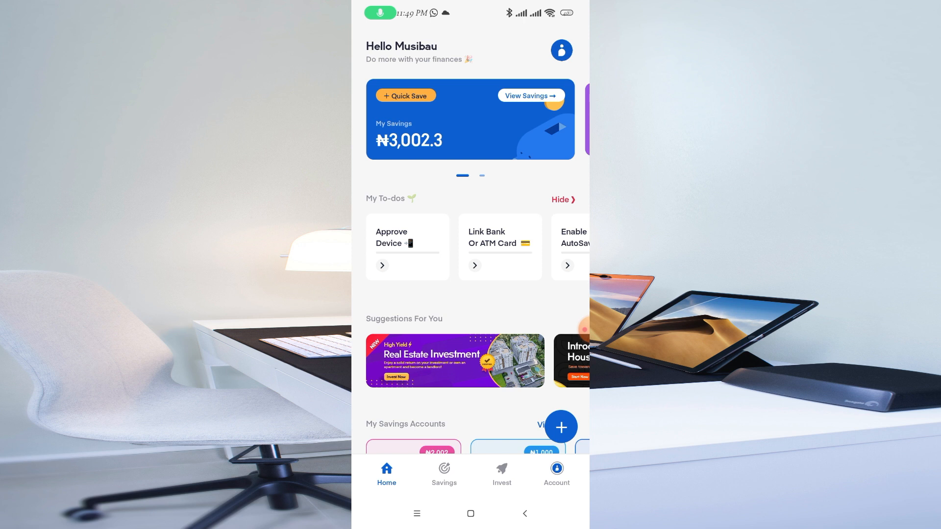
# Step: Switch to the Account tab and bring the Enable Finger Print/Face ID toggle into view
pyautogui.click(555, 473)
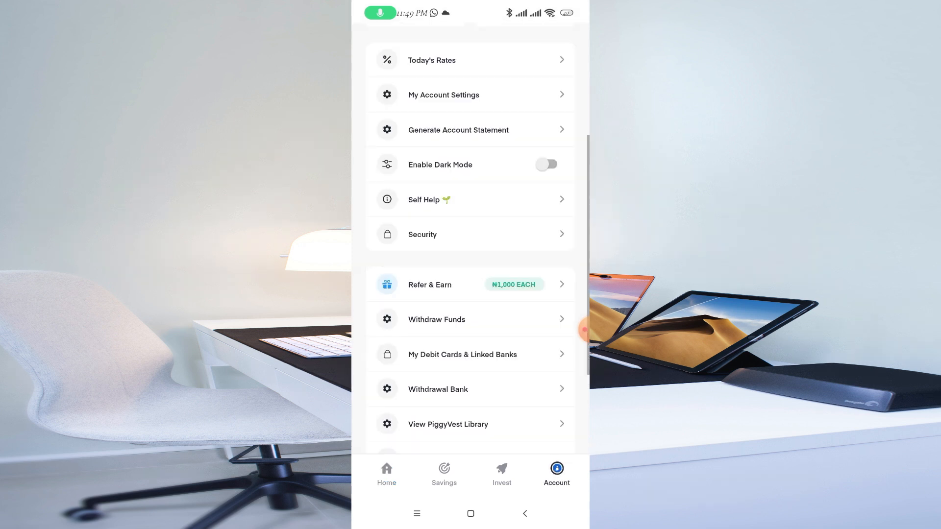
pyautogui.scroll(3)
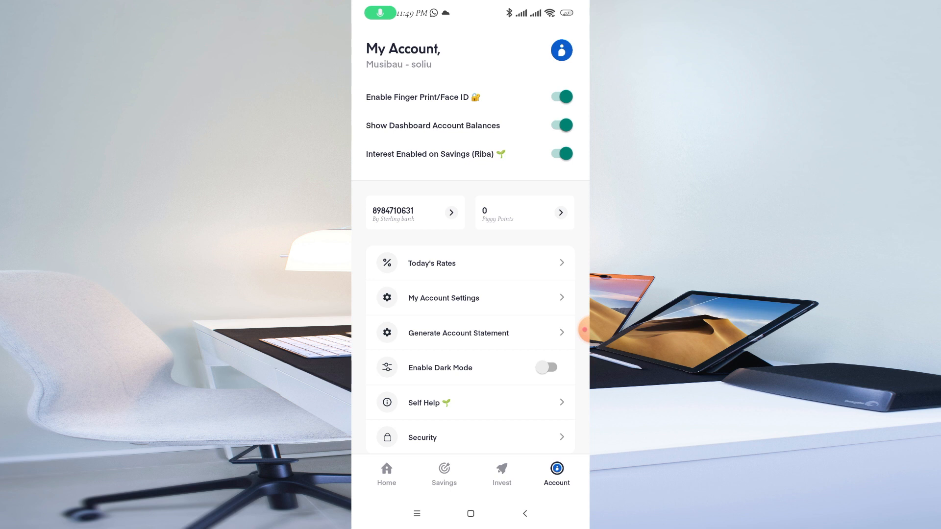